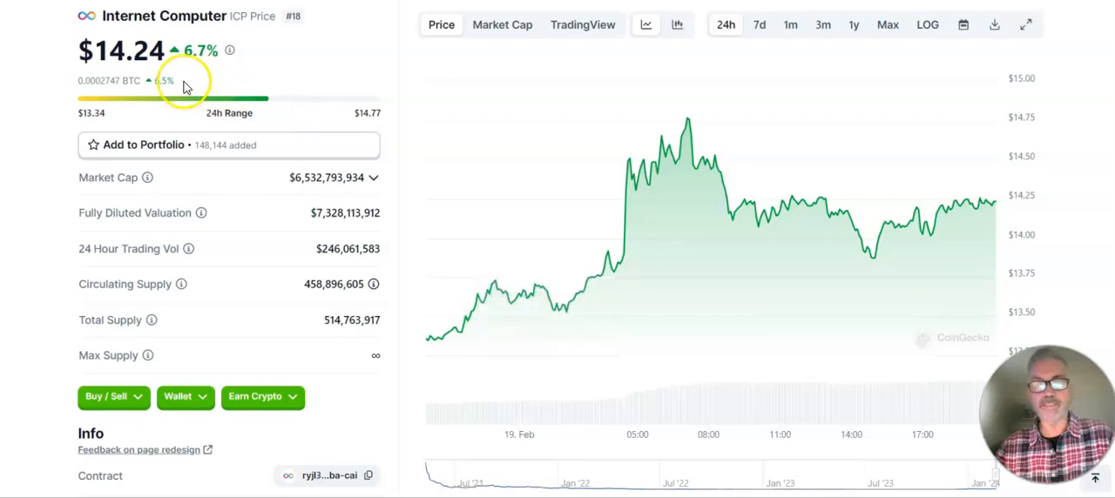
pyautogui.moveTo(511, 144)
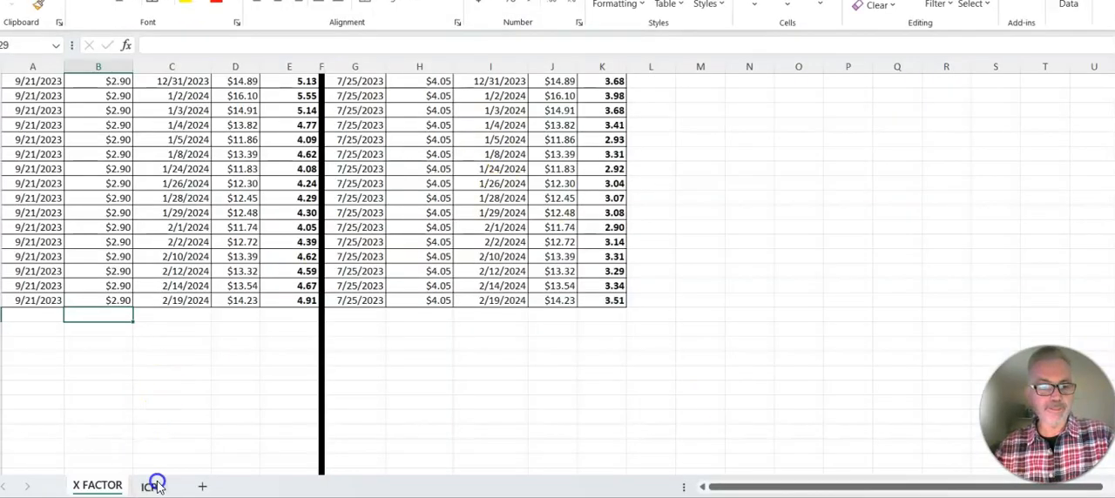
# - Review the ICP sheet's price table and gains chart (505 shares, 251% gain), then return to X FACTOR
pyautogui.click(148, 485)
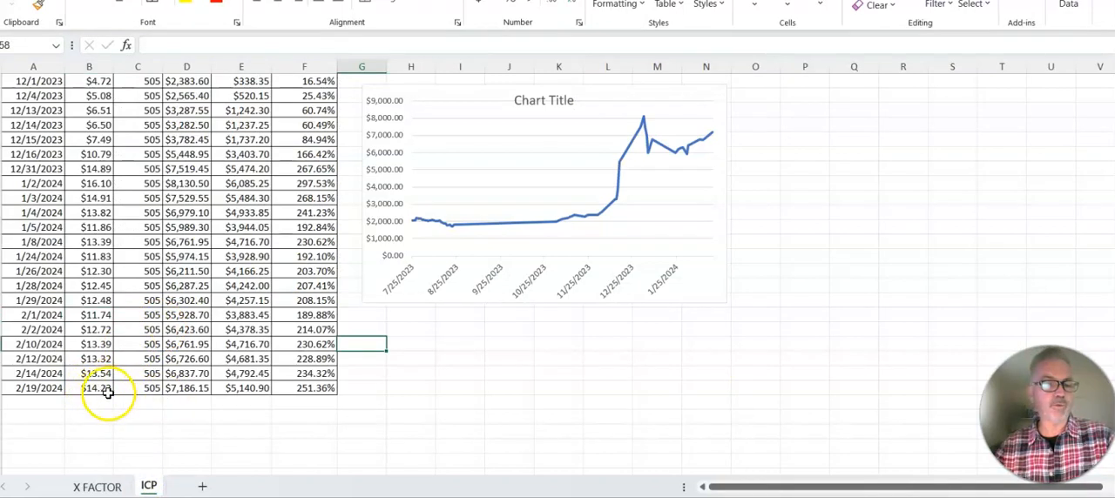
pyautogui.moveTo(128, 392)
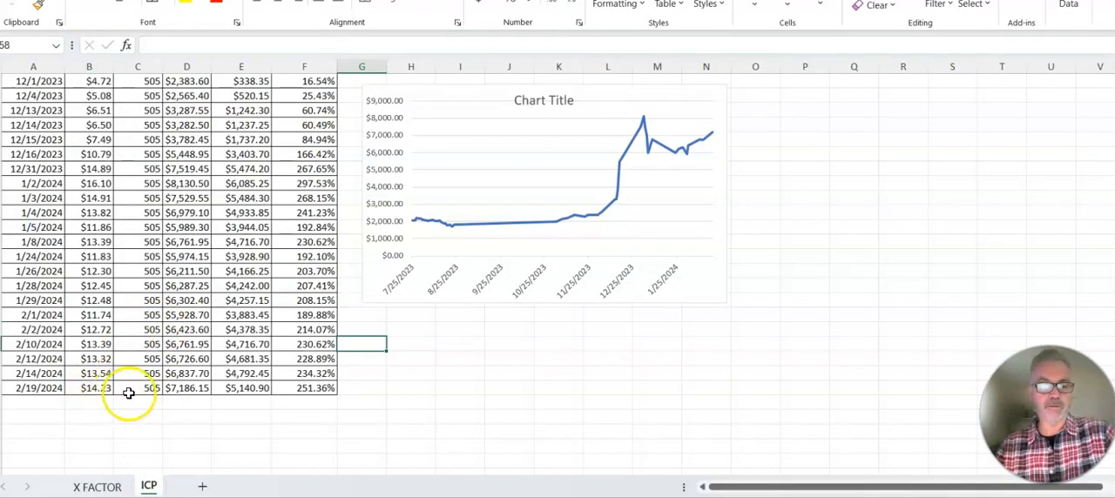
pyautogui.scroll(-3)
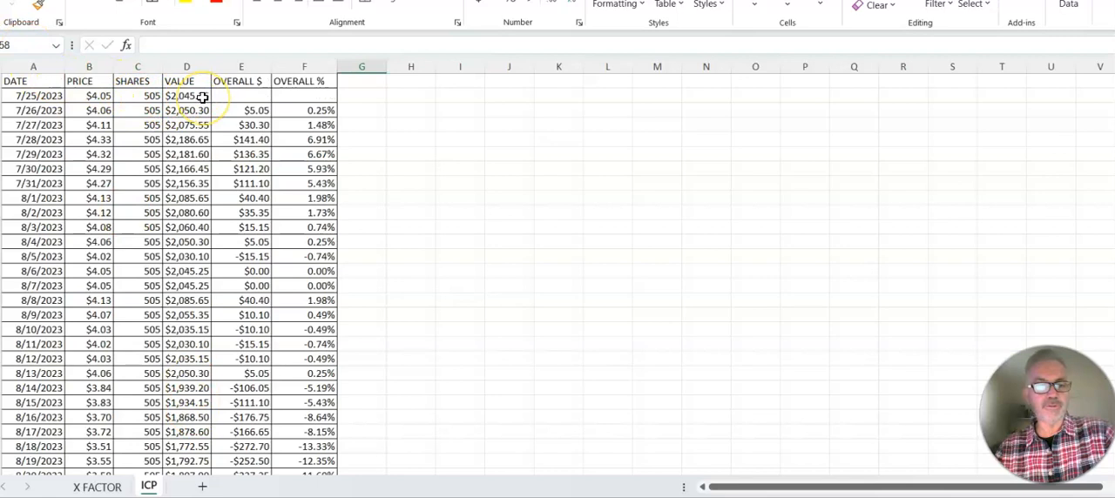
pyautogui.scroll(-3)
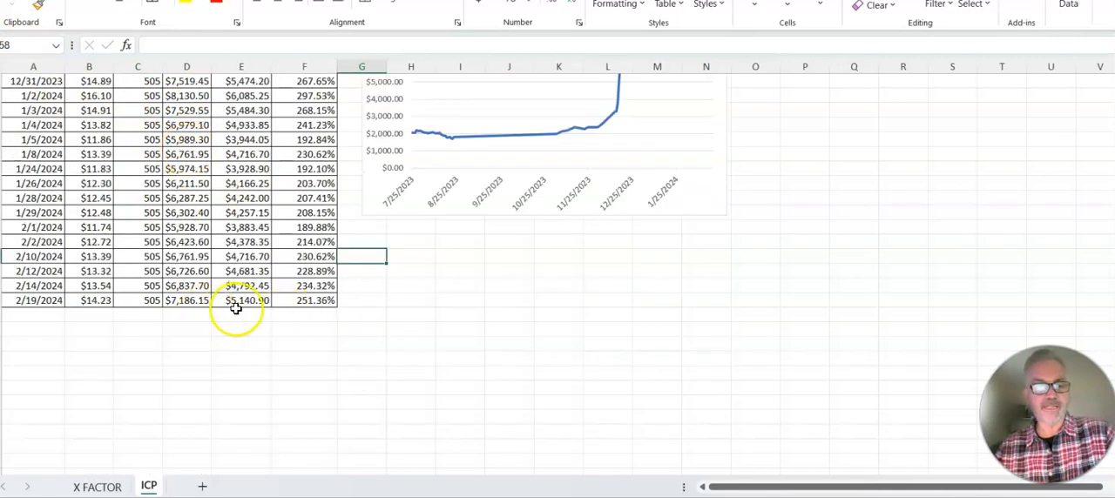
pyautogui.moveTo(318, 309)
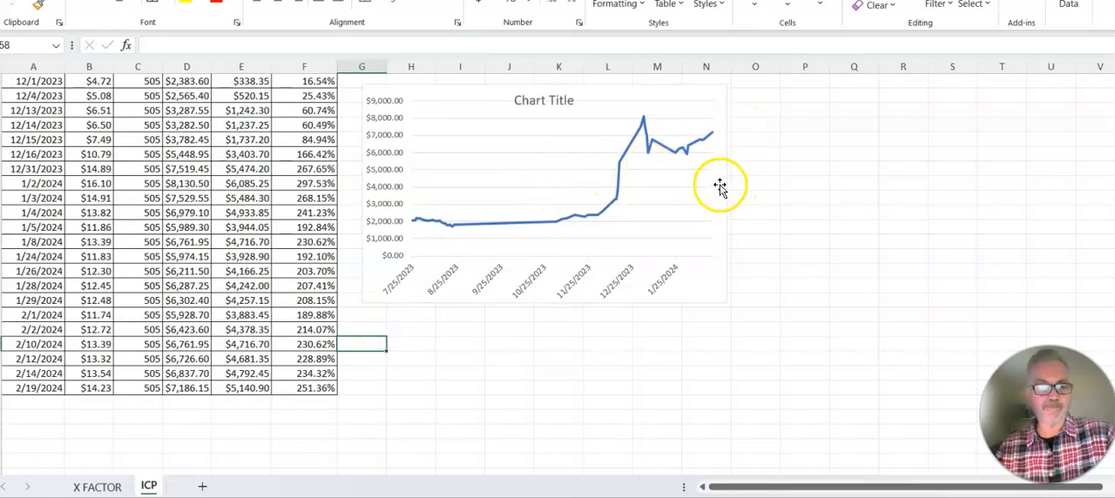
pyautogui.click(96, 486)
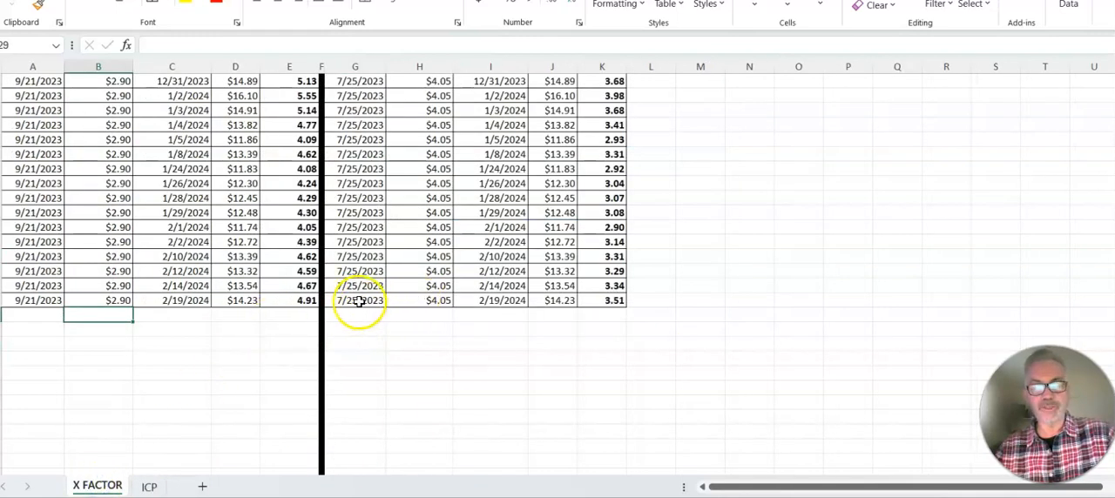
pyautogui.moveTo(581, 300)
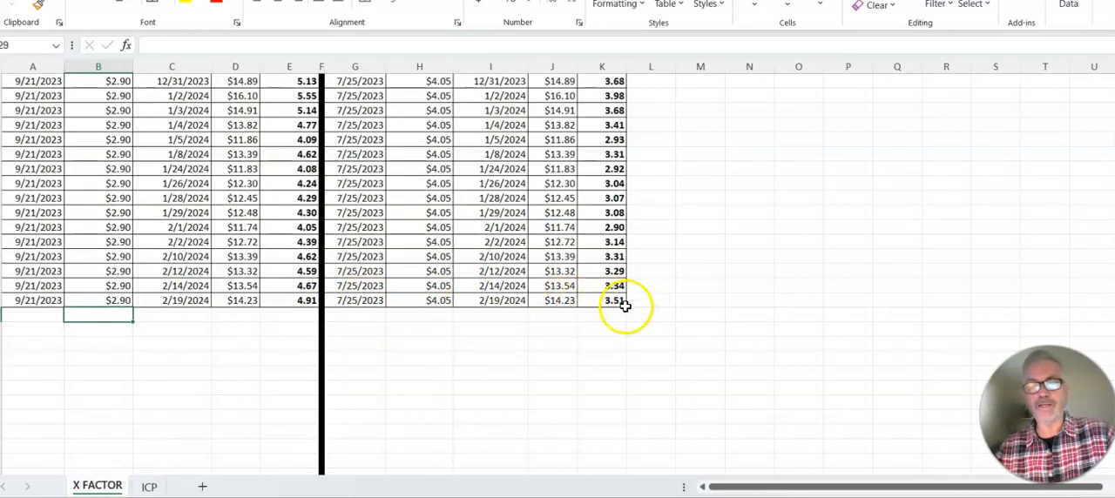
pyautogui.moveTo(595, 304)
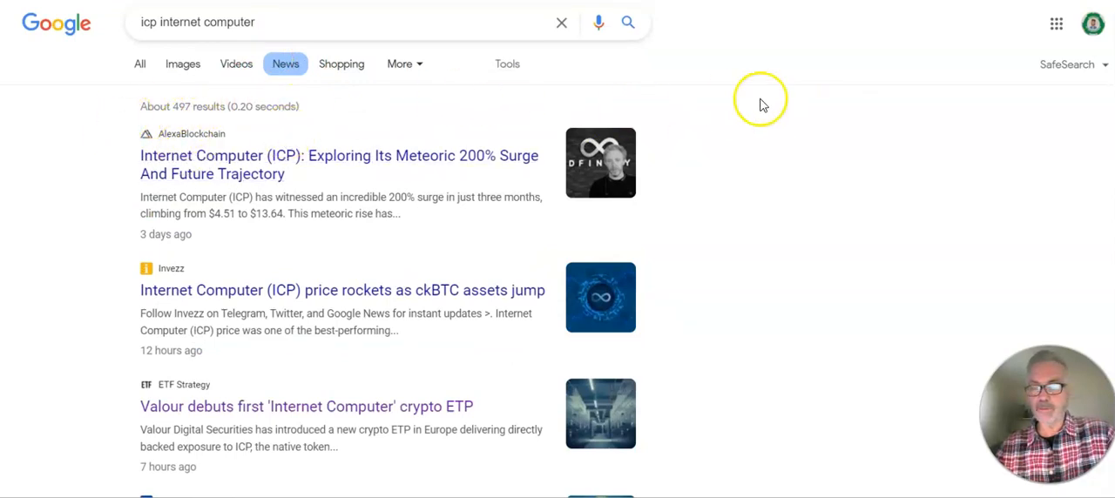
pyautogui.moveTo(87, 120)
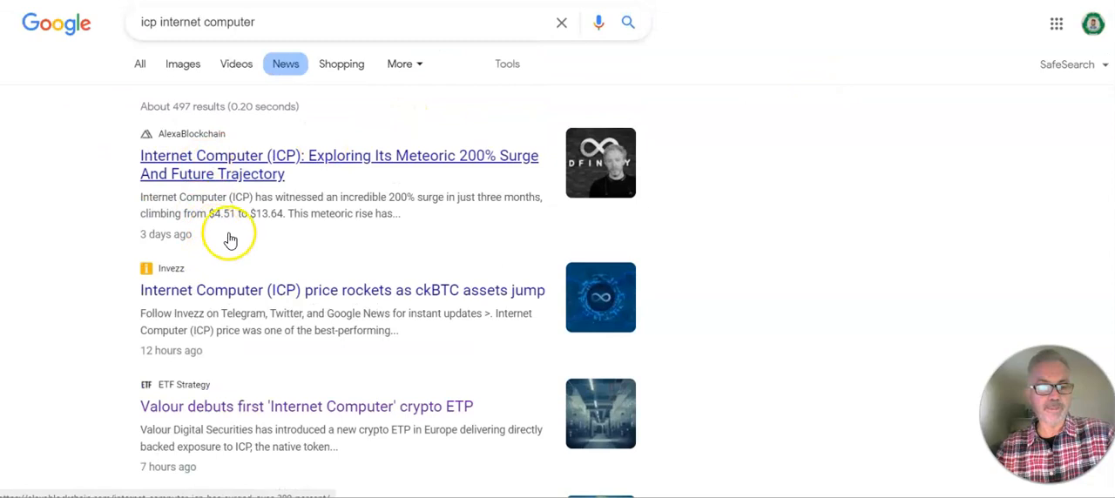
# - Scroll the 'icp internet computer' news results down to the airdrop guides and 35% surge article
pyautogui.scroll(-3)
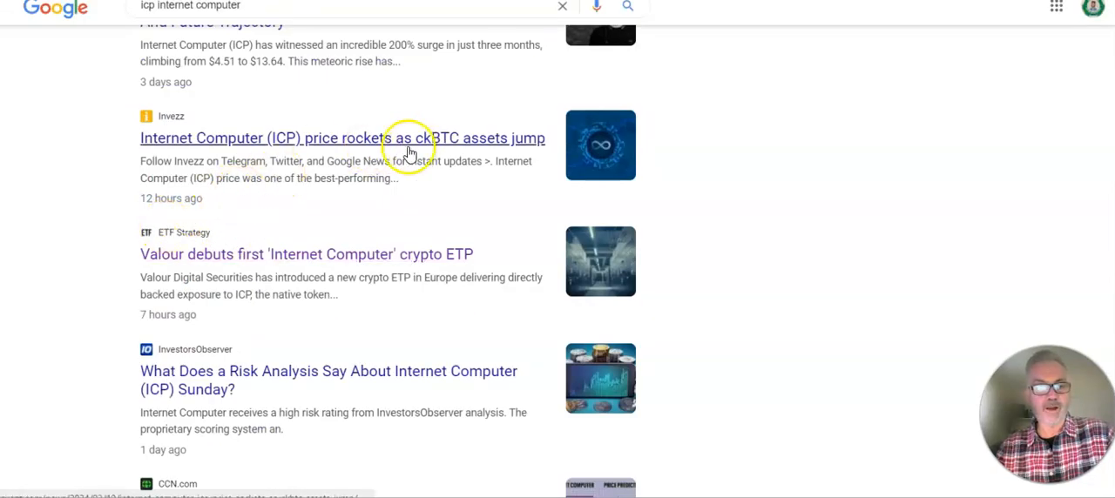
pyautogui.scroll(-3)
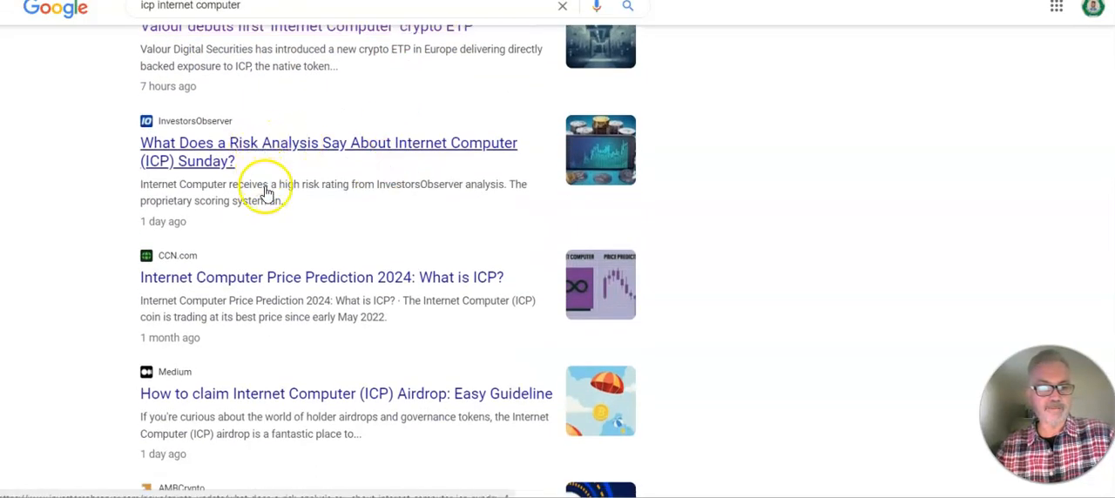
pyautogui.scroll(-3)
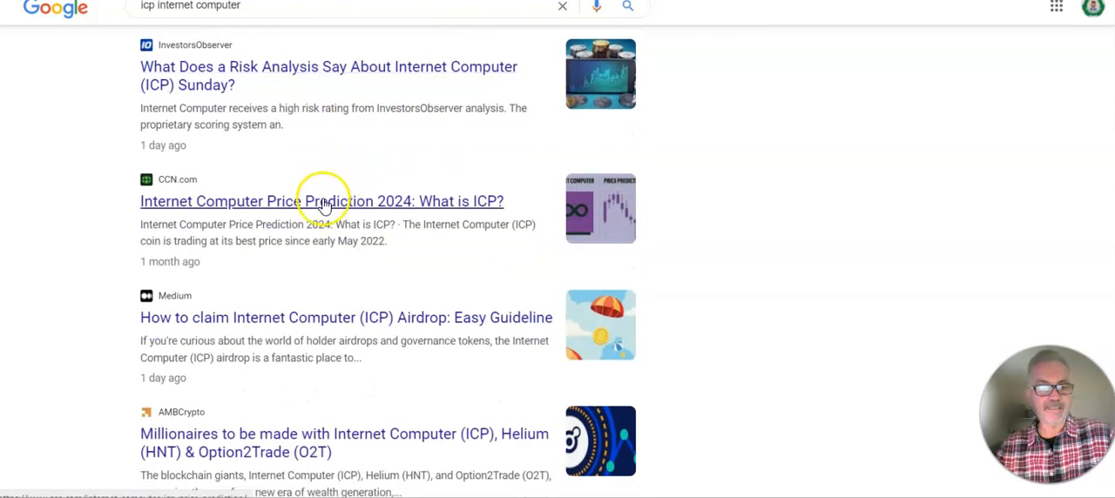
pyautogui.scroll(-3)
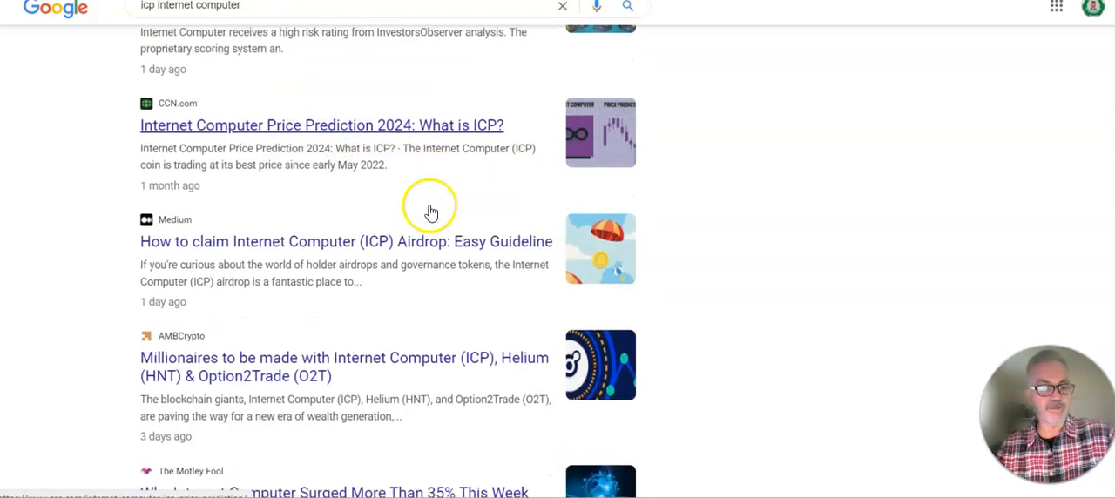
pyautogui.scroll(-3)
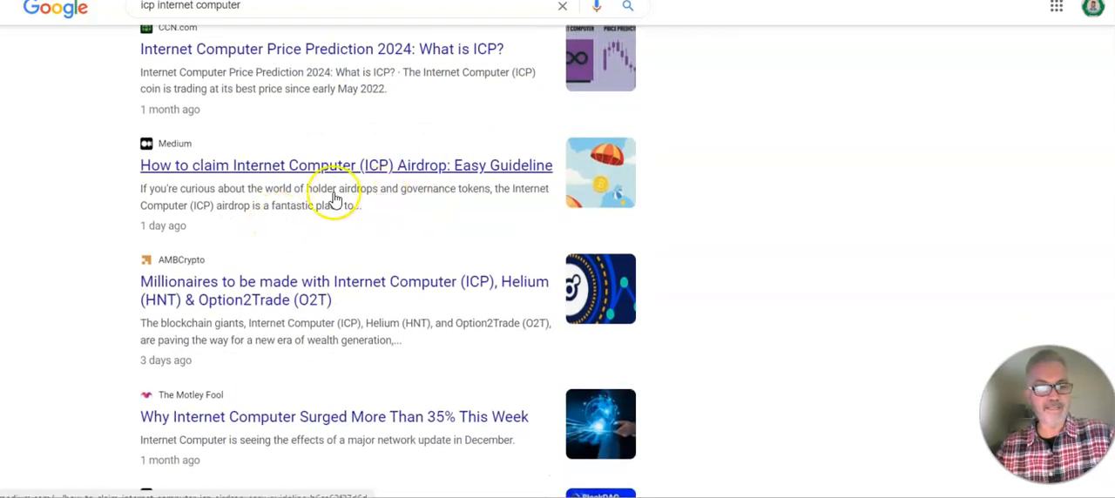
pyautogui.moveTo(484, 174)
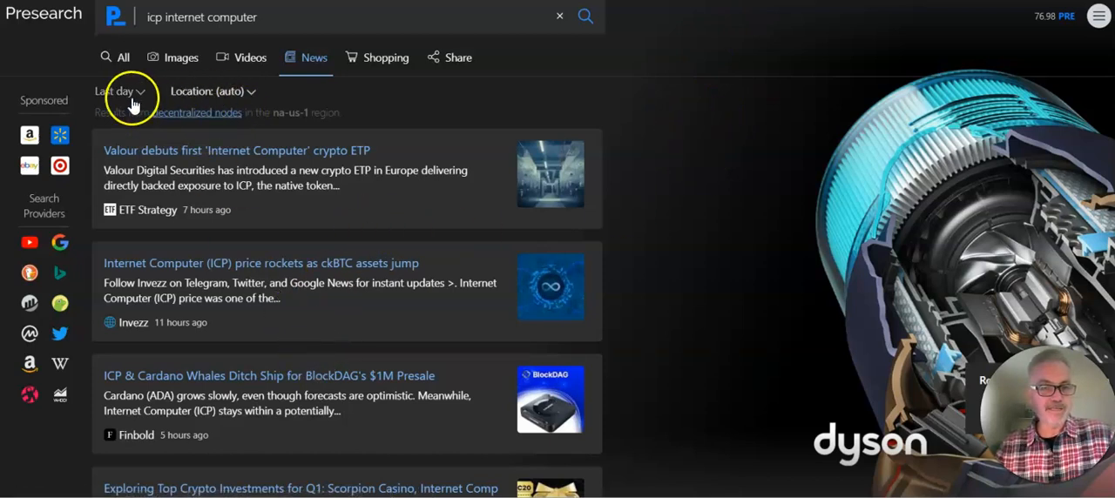
pyautogui.moveTo(231, 91)
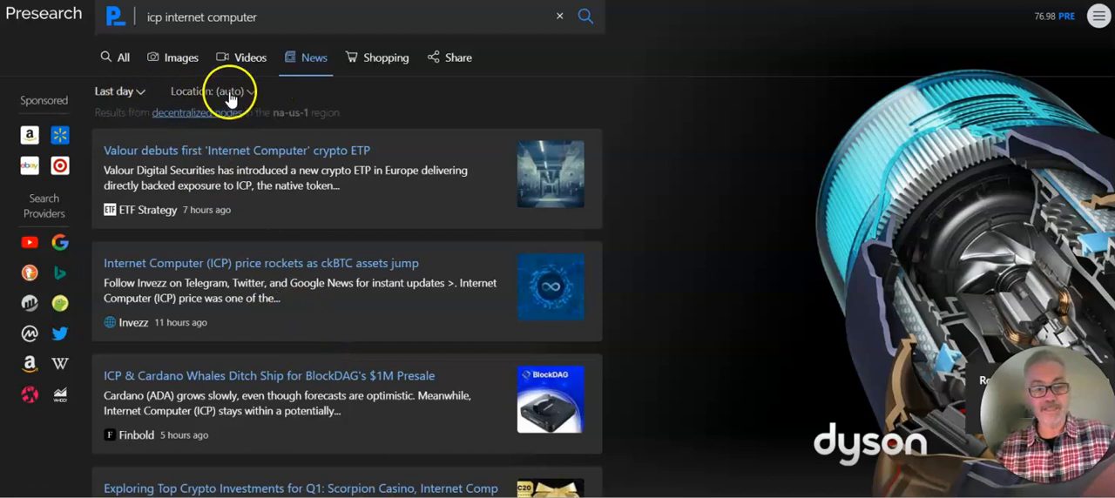
pyautogui.moveTo(145, 98)
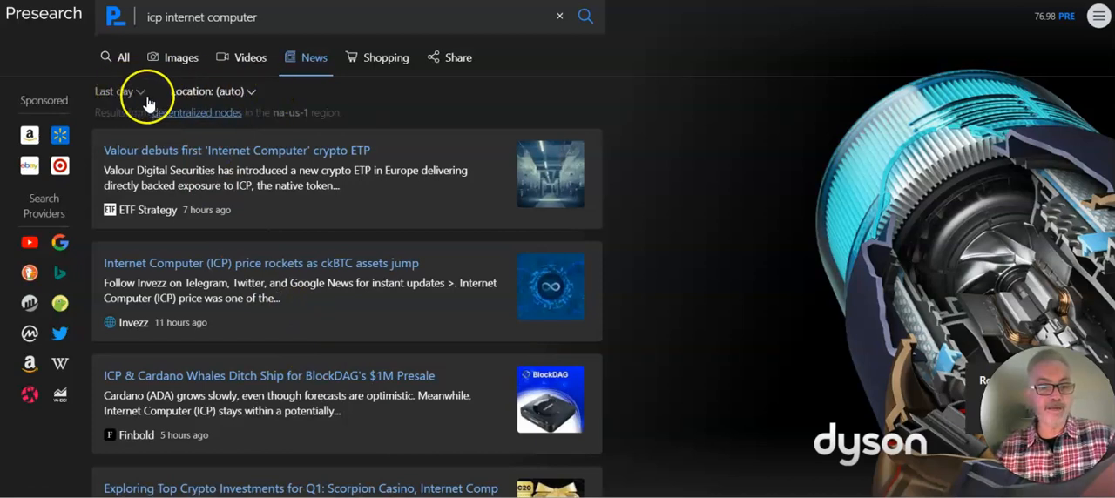
# - Scroll the last-day Presearch news down to Valour's Internet Computer ETP launch article
pyautogui.scroll(-3)
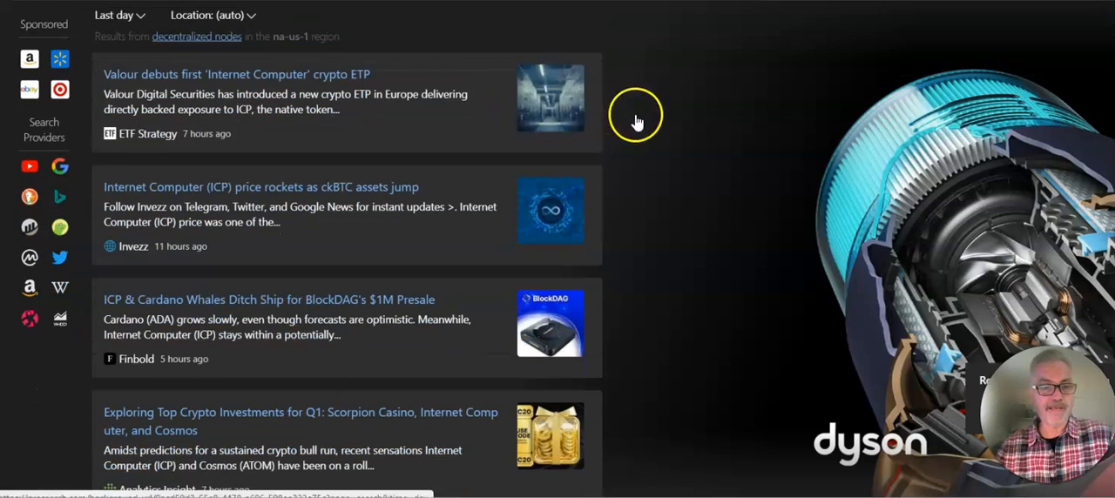
pyautogui.scroll(-3)
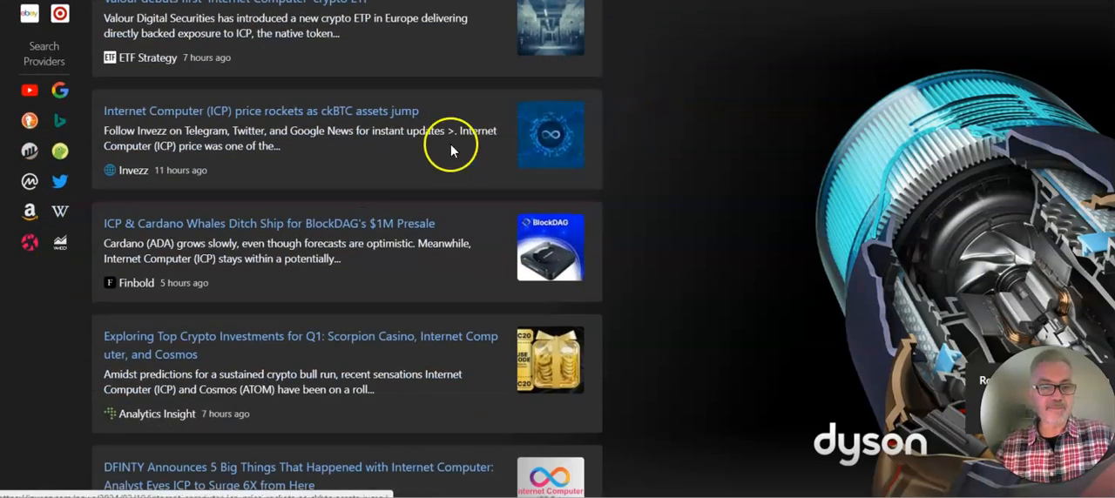
pyautogui.moveTo(318, 127)
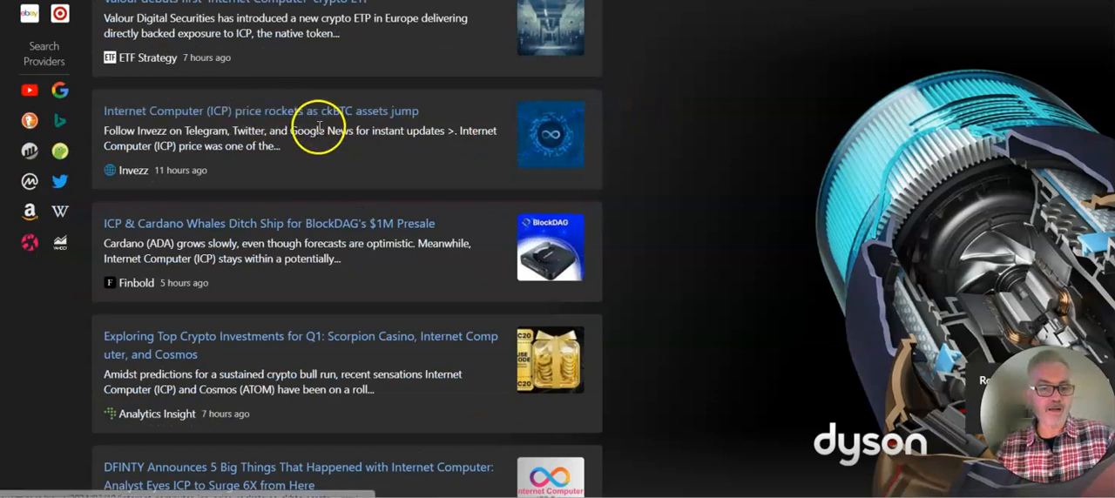
pyautogui.moveTo(211, 304)
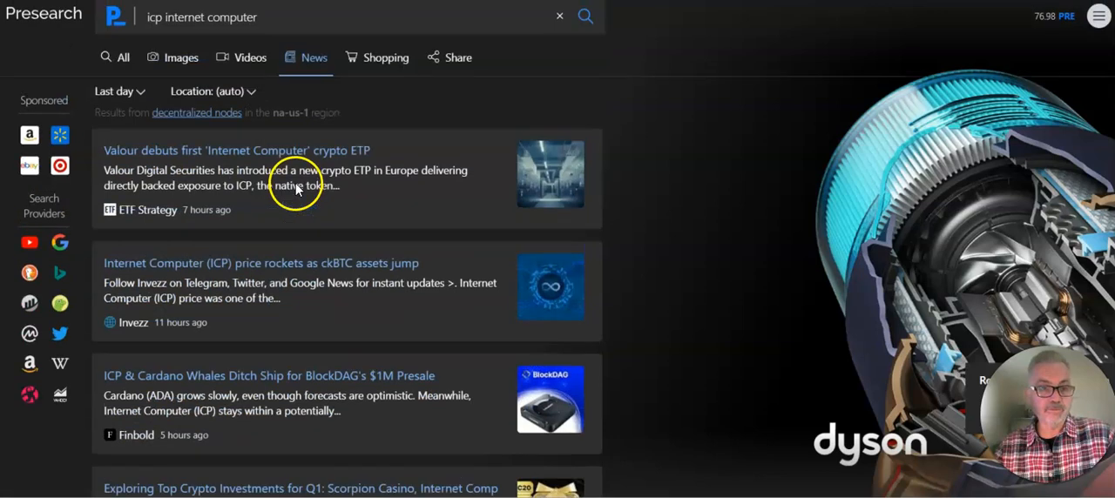
pyautogui.scroll(-3)
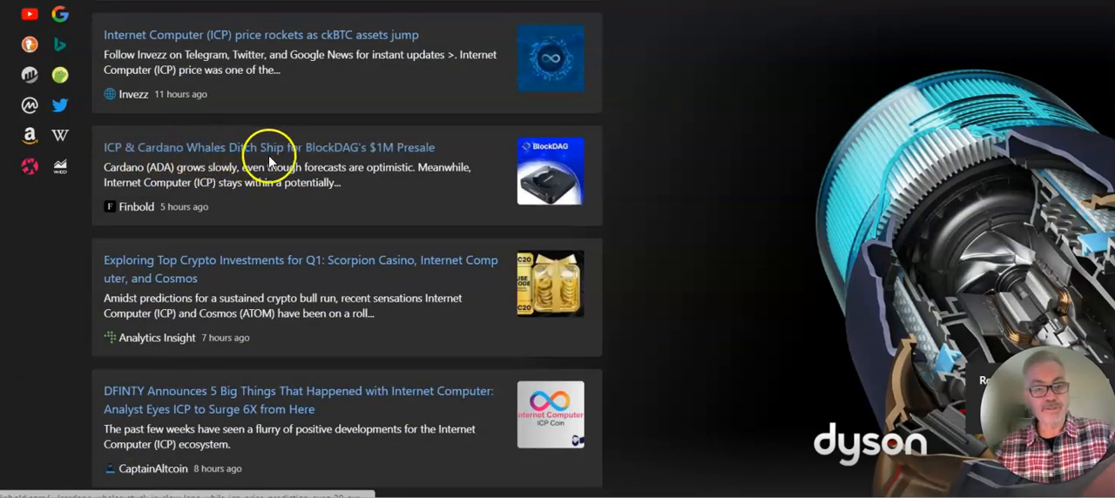
pyautogui.scroll(-3)
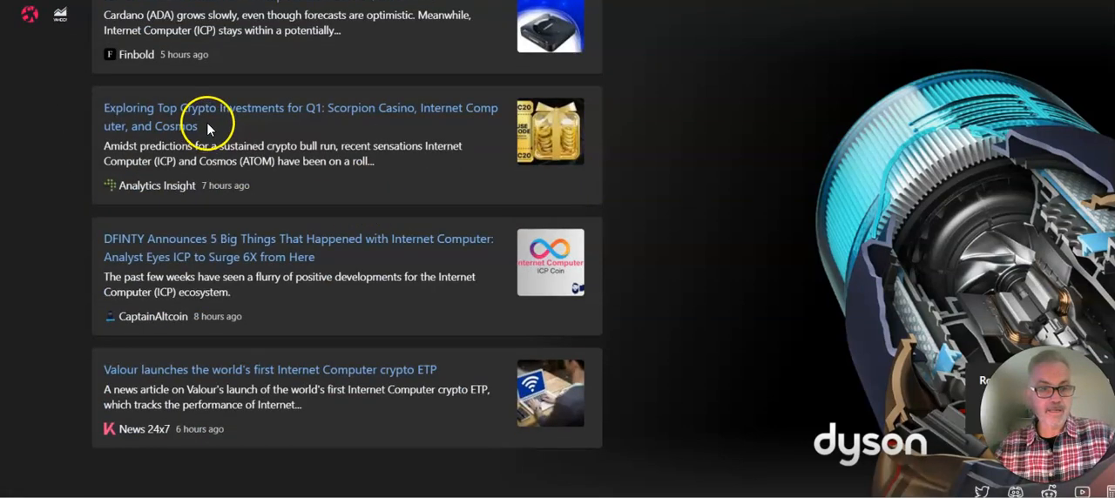
pyautogui.moveTo(262, 124)
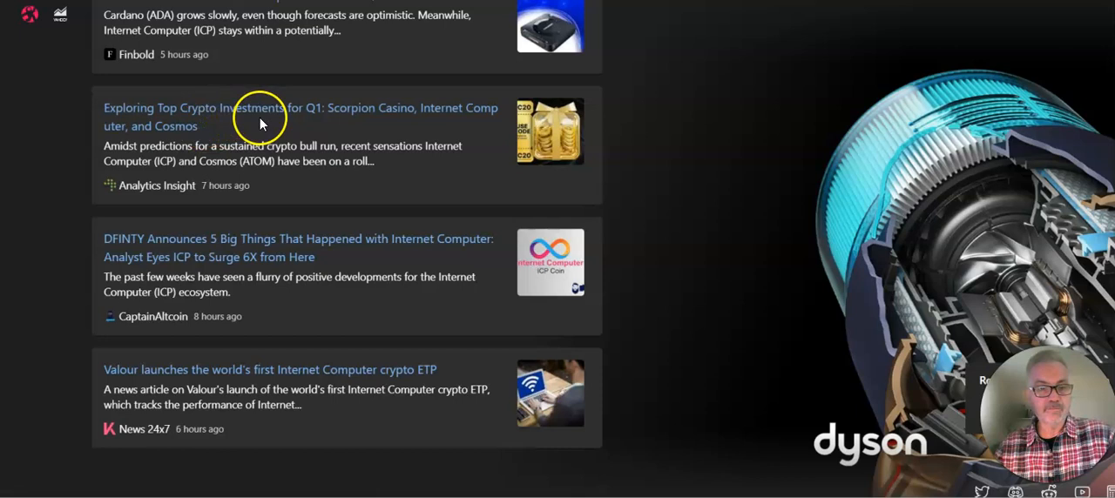
pyautogui.moveTo(384, 146)
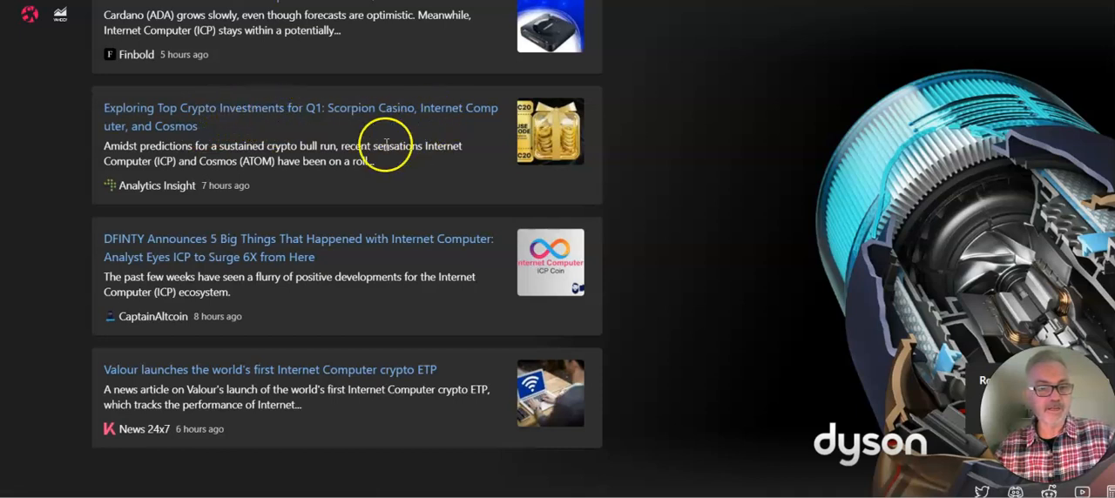
pyautogui.moveTo(653, 264)
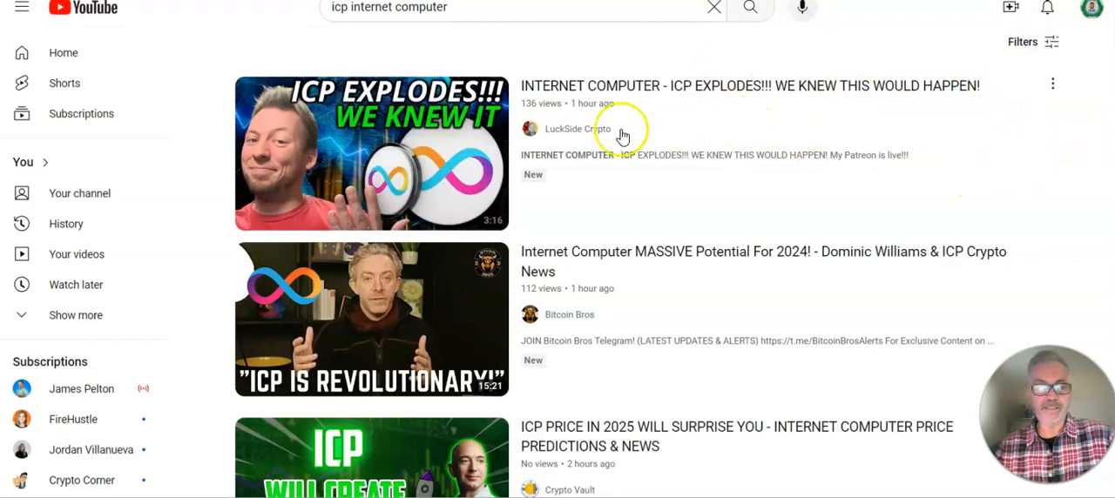
pyautogui.moveTo(1034, 154)
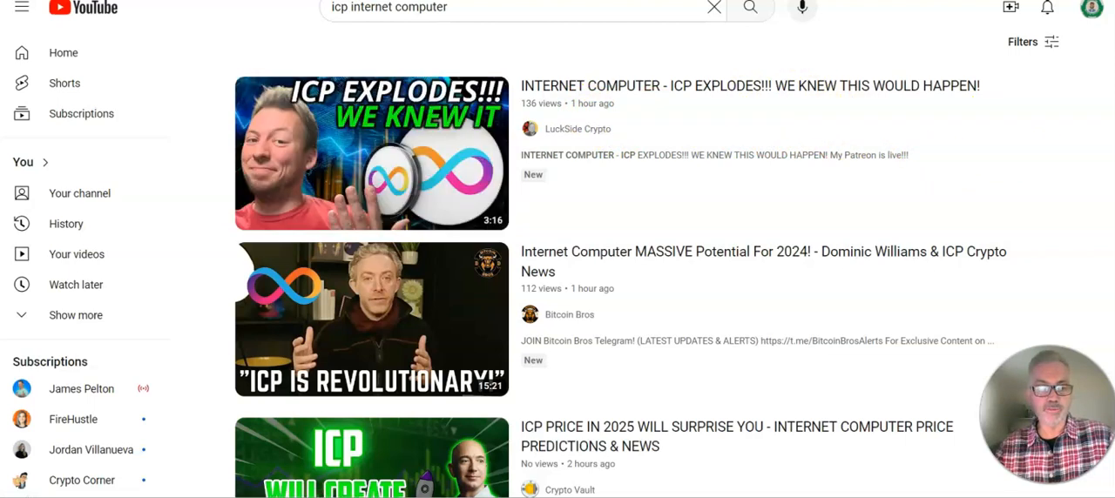
# - Scroll the 'icp internet computer' video results down to the Shorts section and back up
pyautogui.scroll(-3)
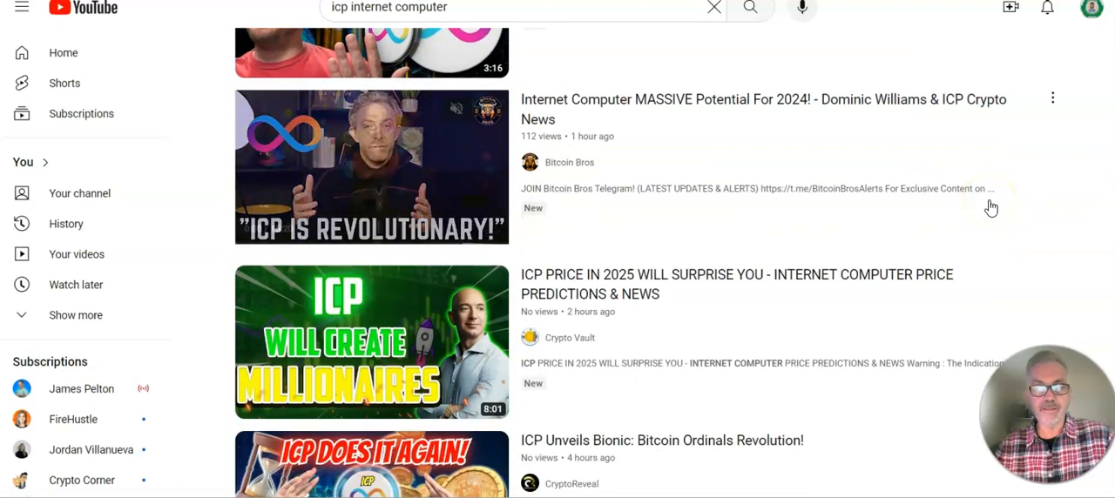
pyautogui.moveTo(793, 104)
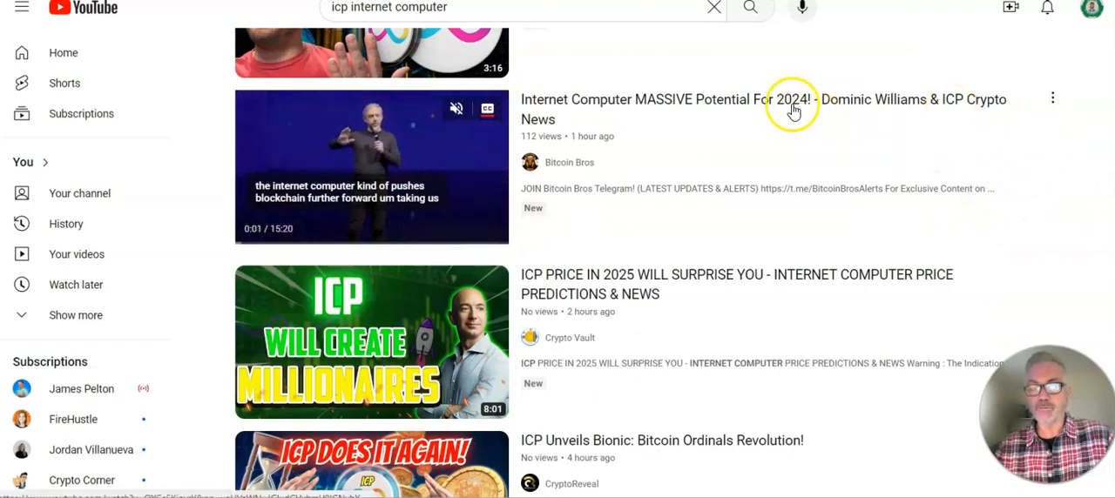
pyautogui.scroll(-3)
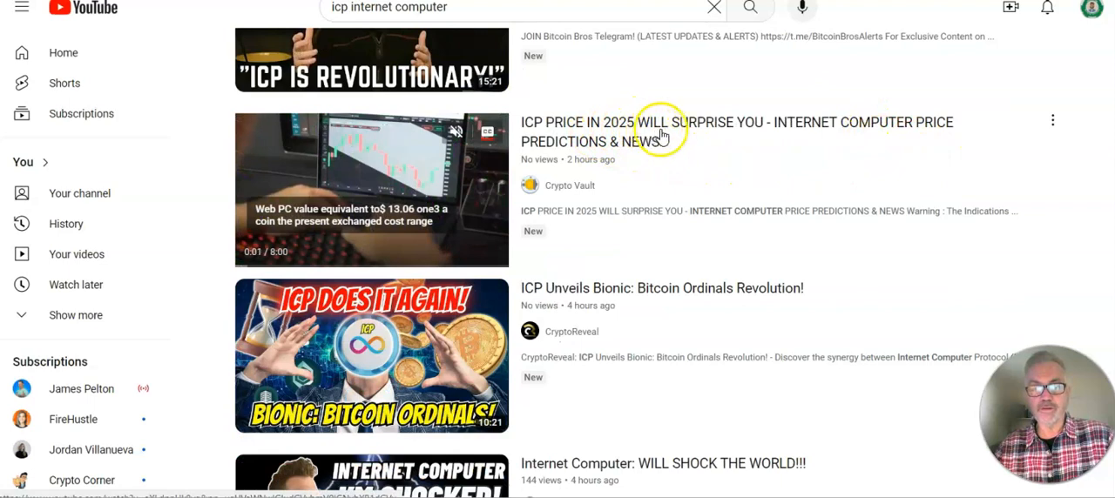
pyautogui.scroll(-3)
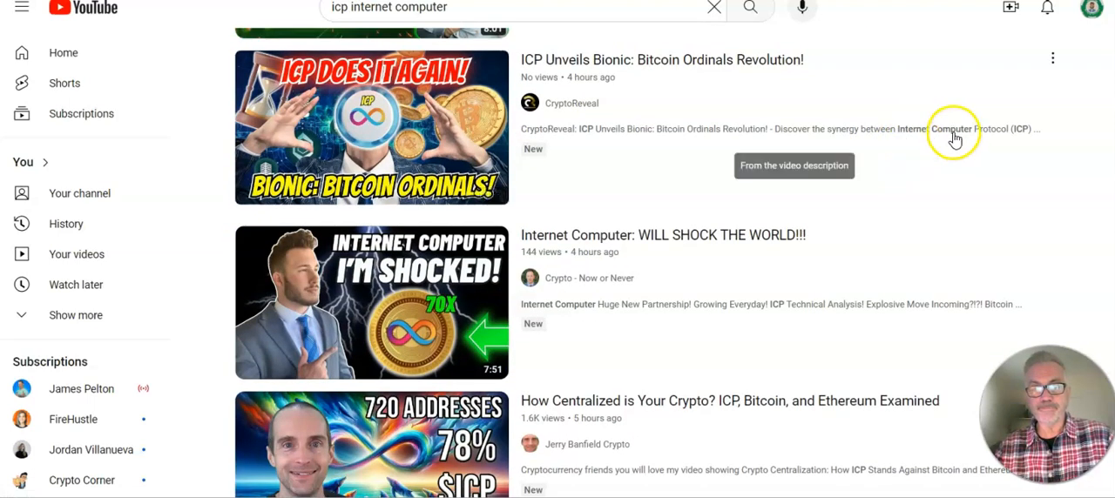
pyautogui.moveTo(936, 96)
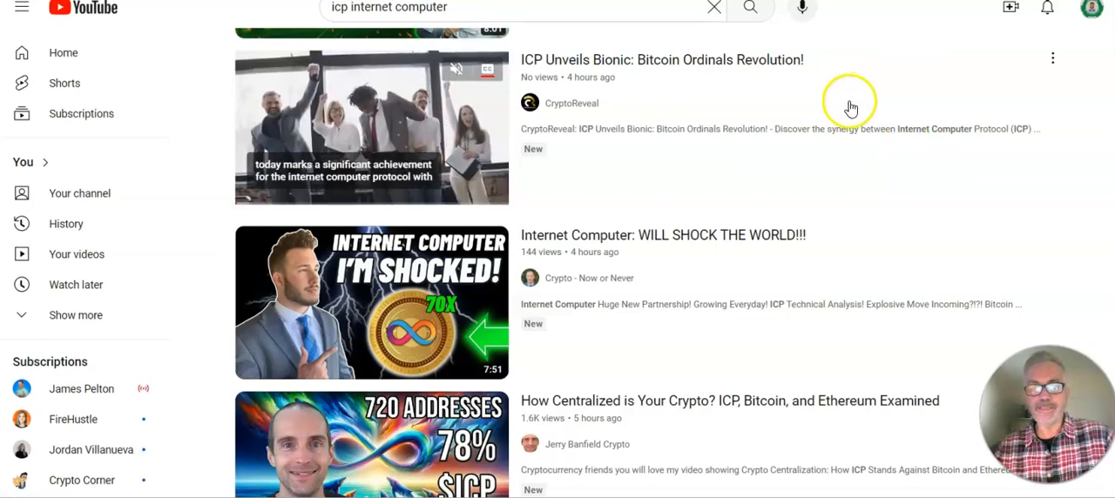
pyautogui.scroll(-3)
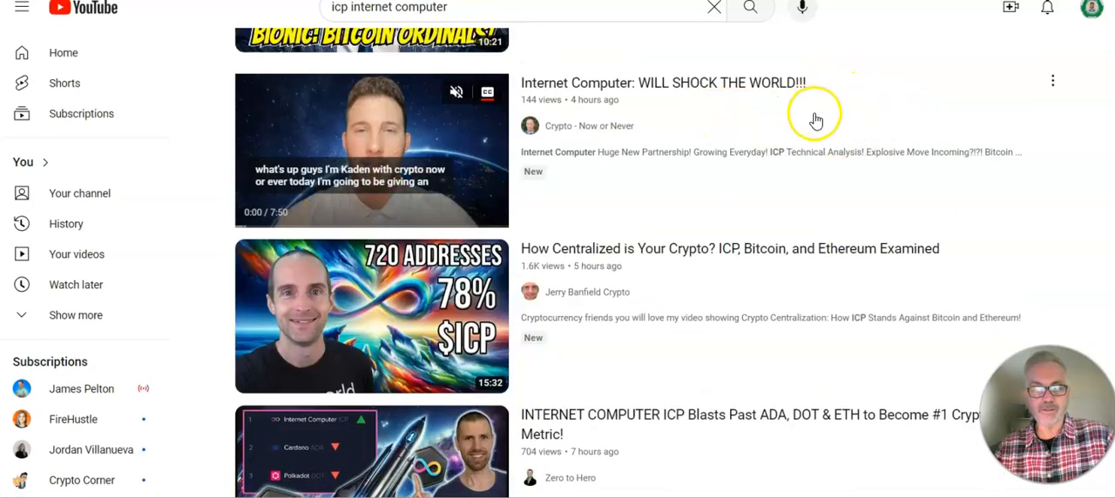
pyautogui.scroll(-3)
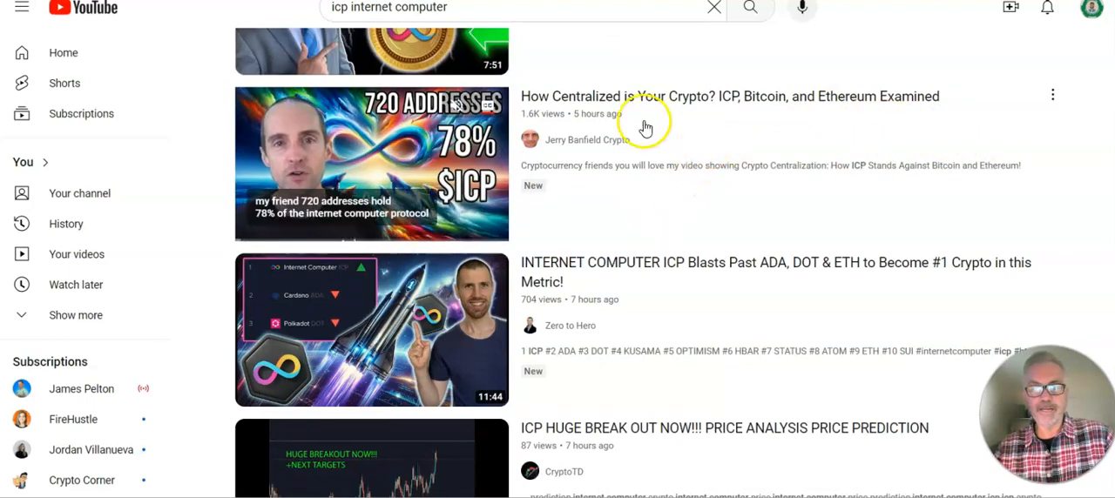
pyautogui.moveTo(877, 111)
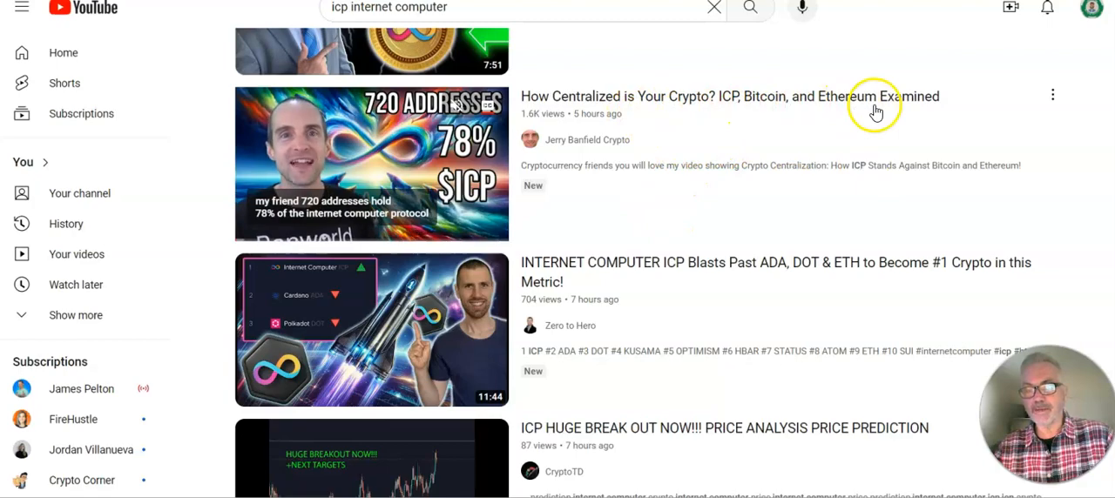
pyautogui.scroll(-3)
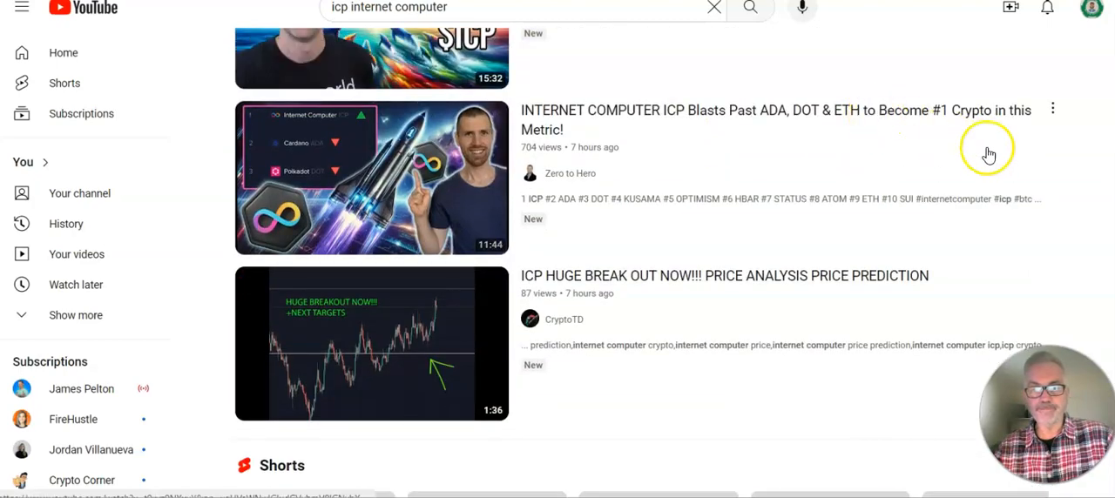
pyautogui.scroll(3)
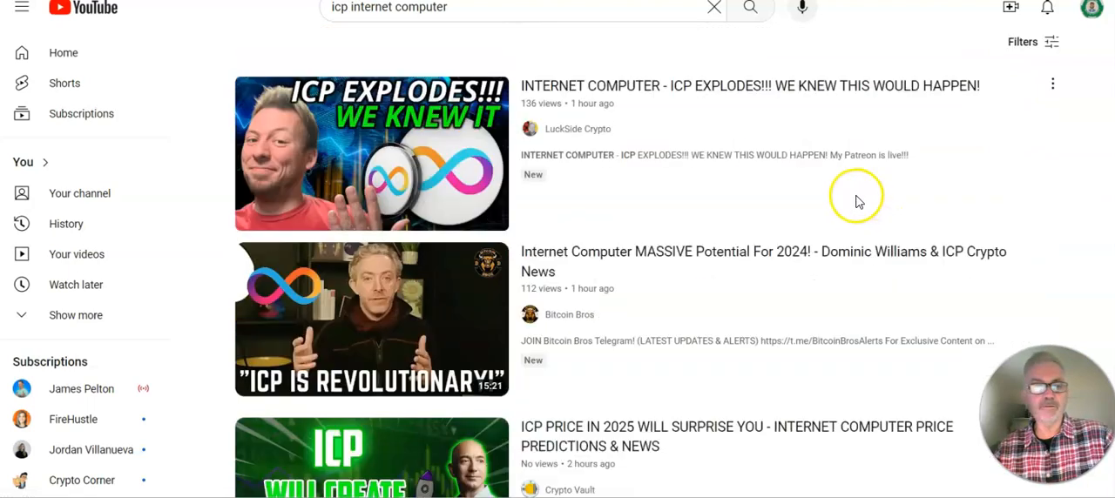
pyautogui.moveTo(372, 153)
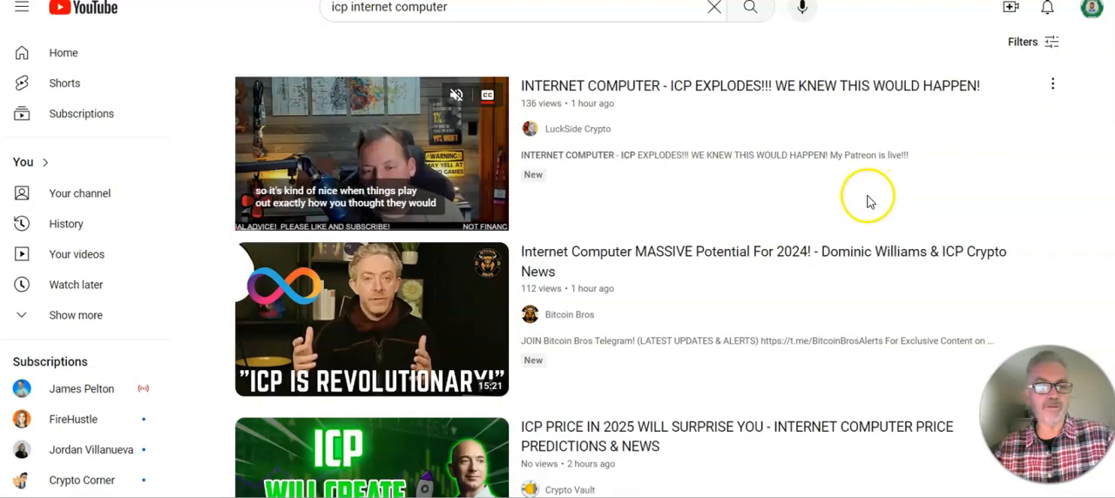